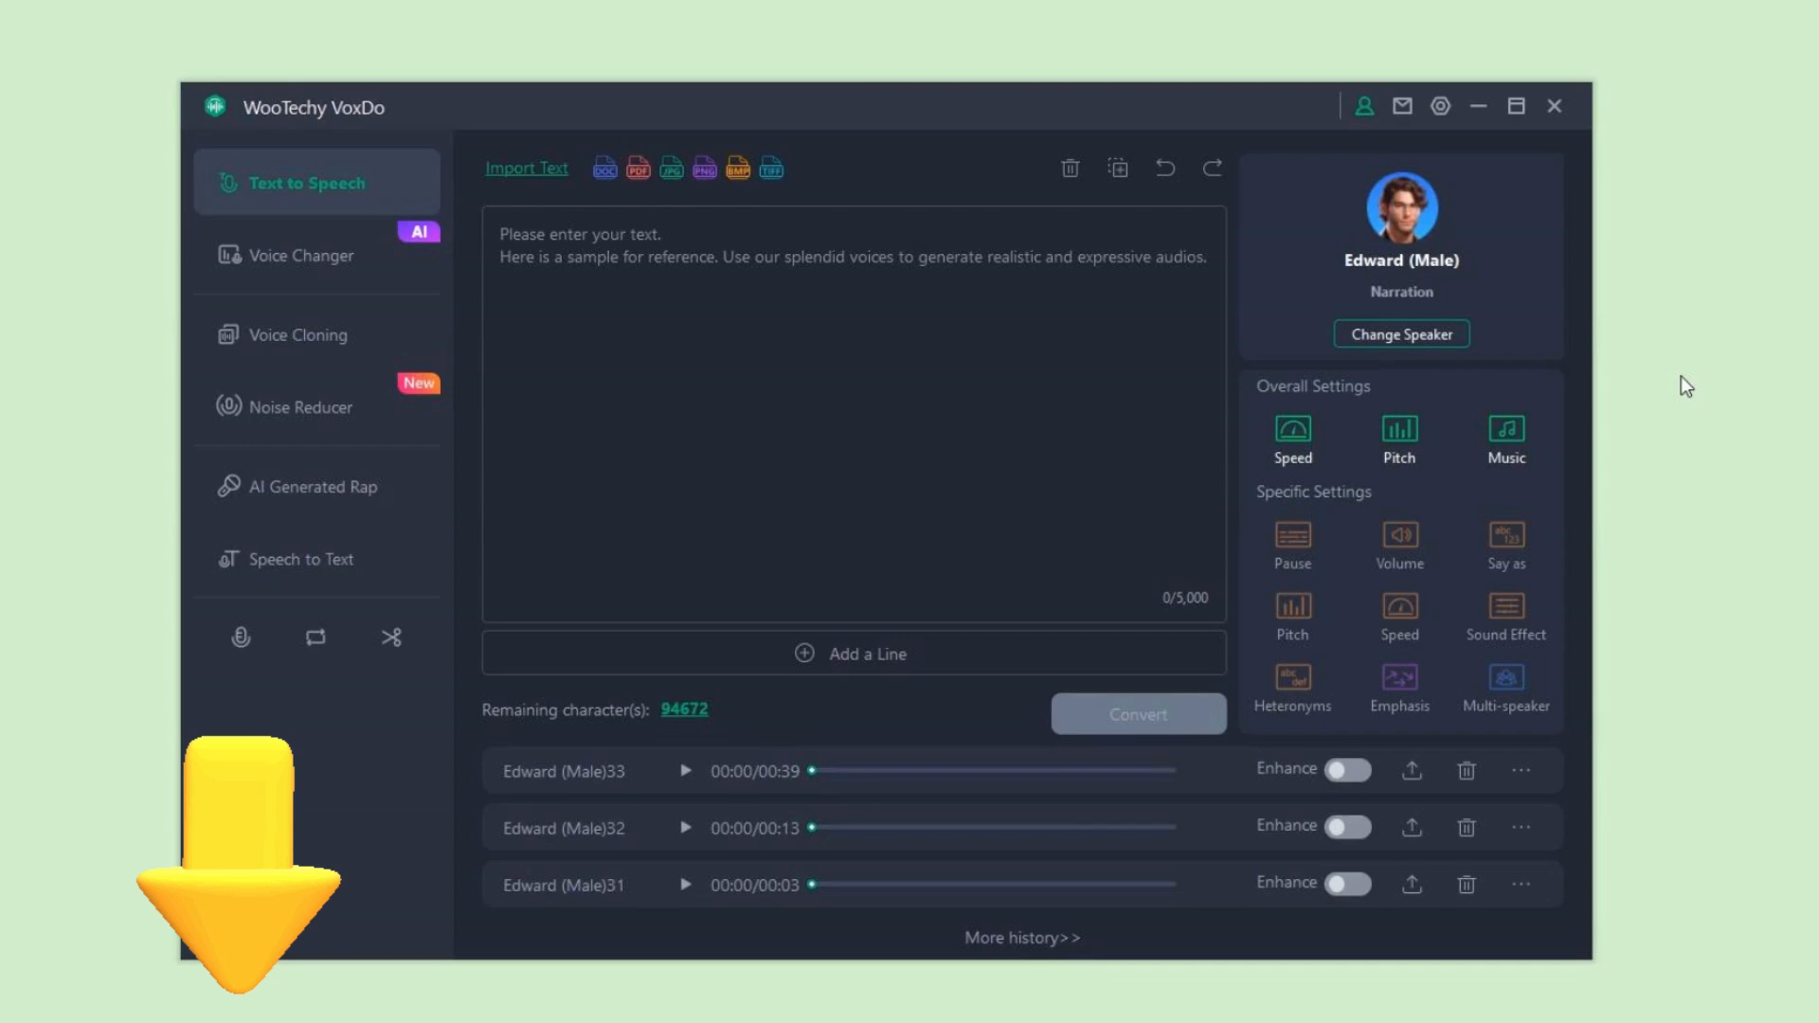
Step: Open the voice library and search for 'Mr' to find the Mrbeast voice
{"action": "left_click", "coordinate": [1401, 334]}
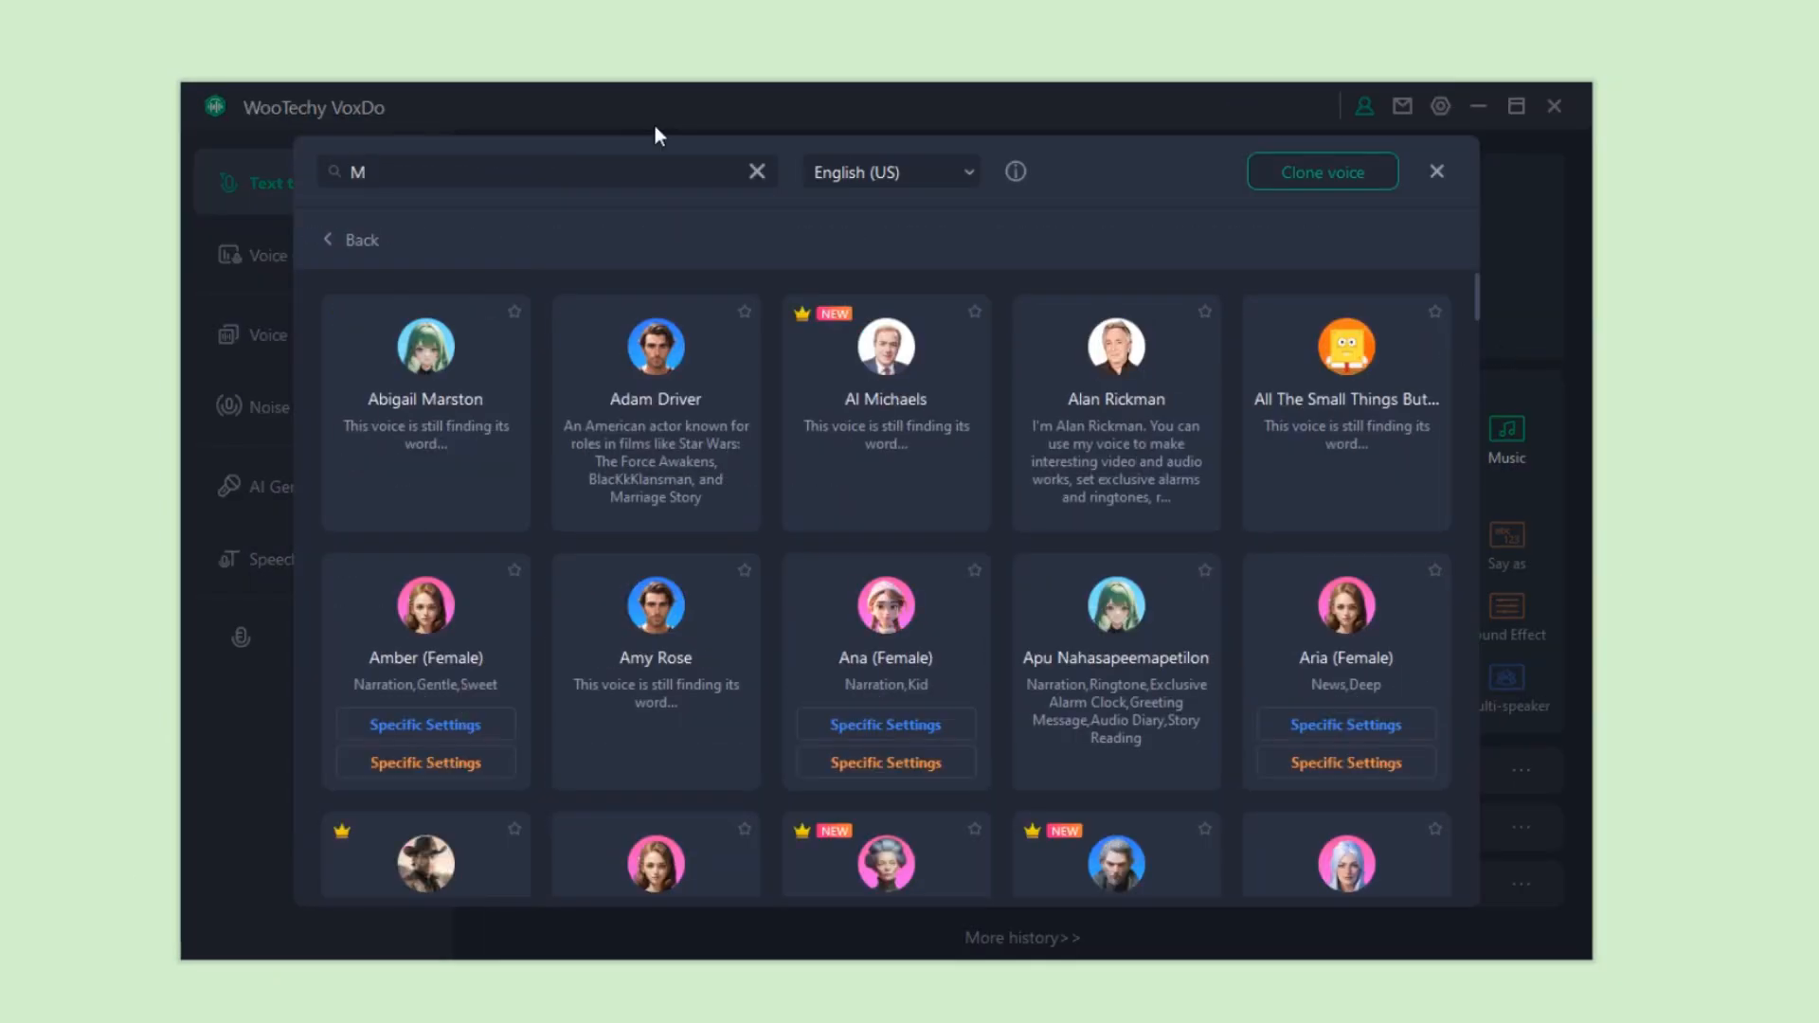
{"action": "type", "text": "r"}
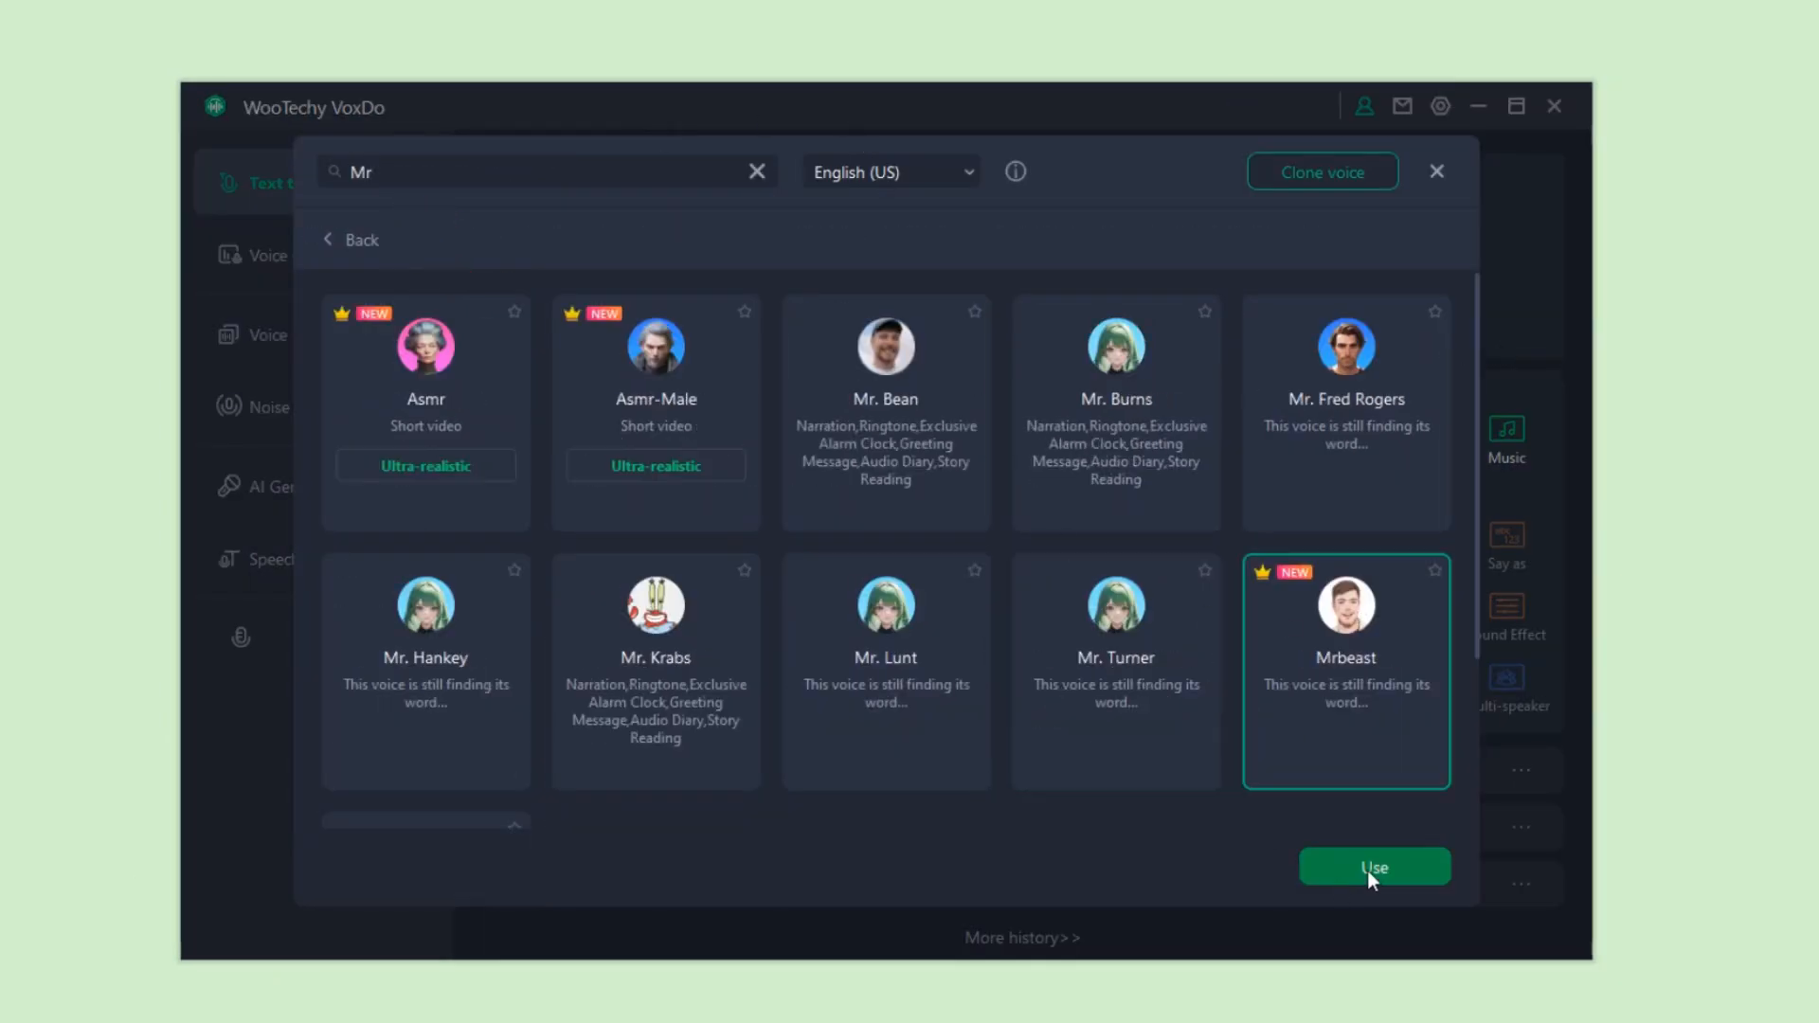
Step: Apply Mrbeast, convert the greeting into a 3-second clip, and export it
{"action": "left_click", "coordinate": [1374, 867]}
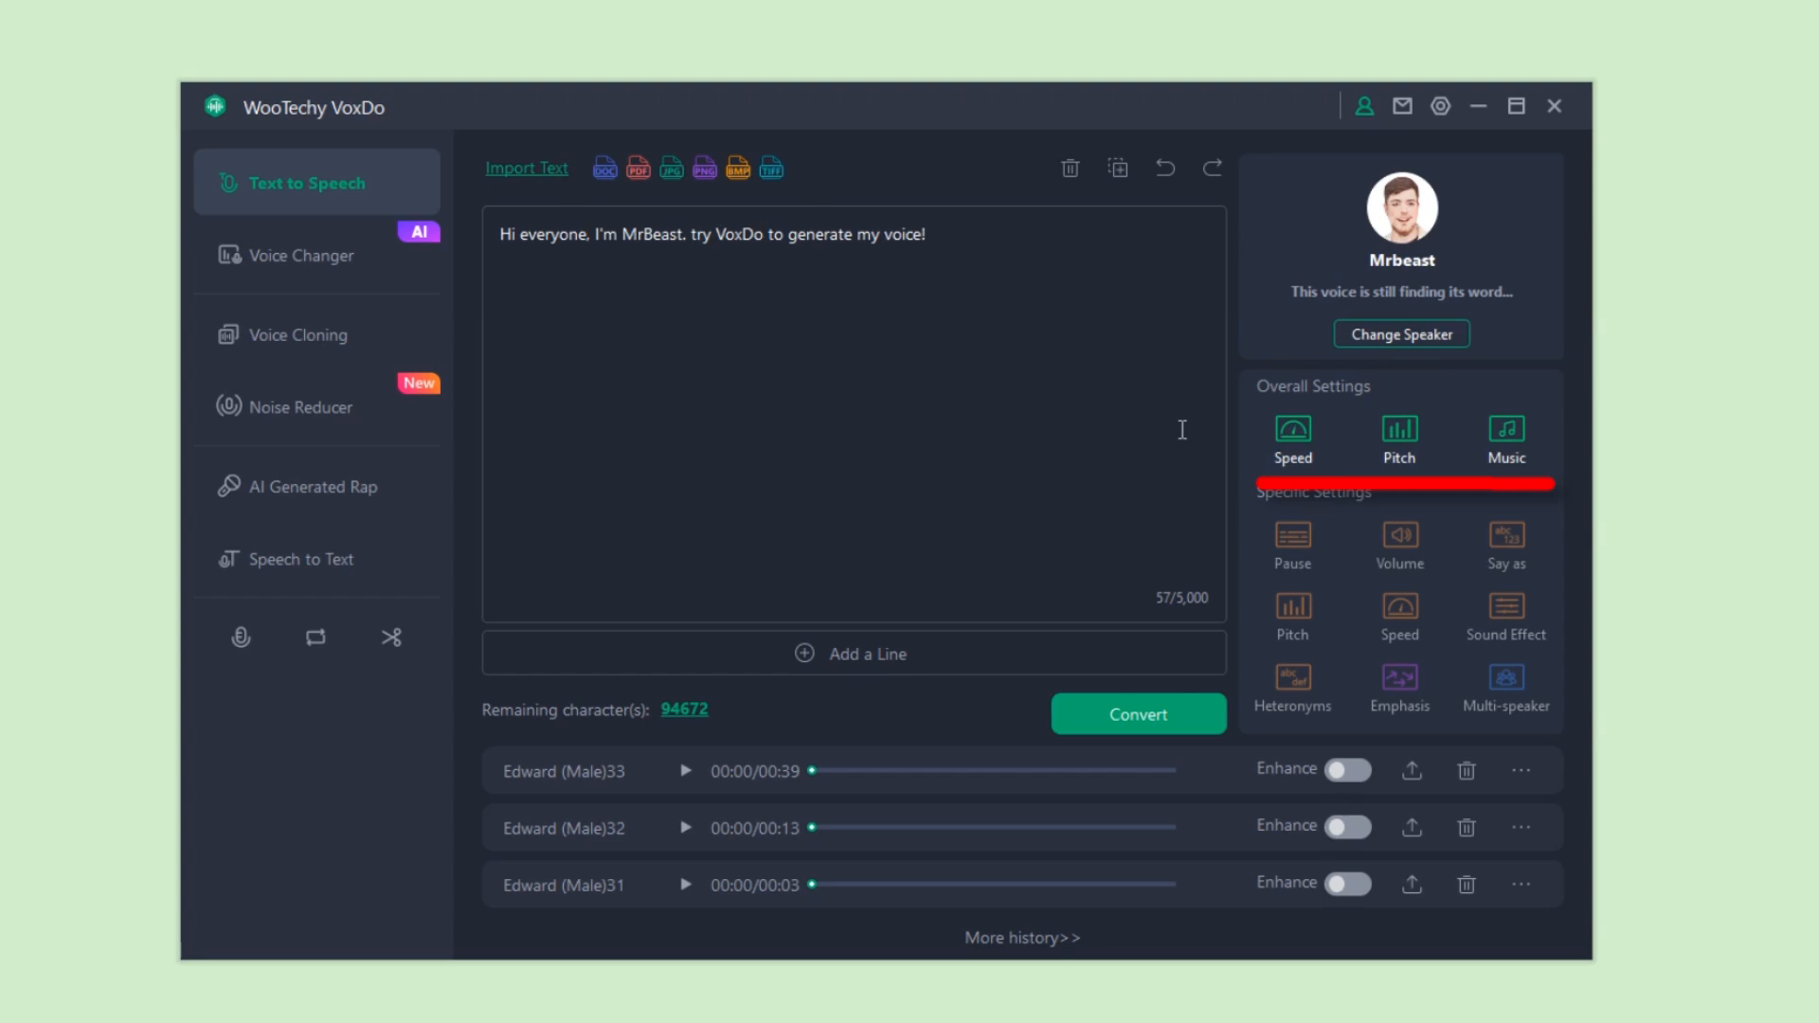
{"action": "left_click", "coordinate": [1138, 714]}
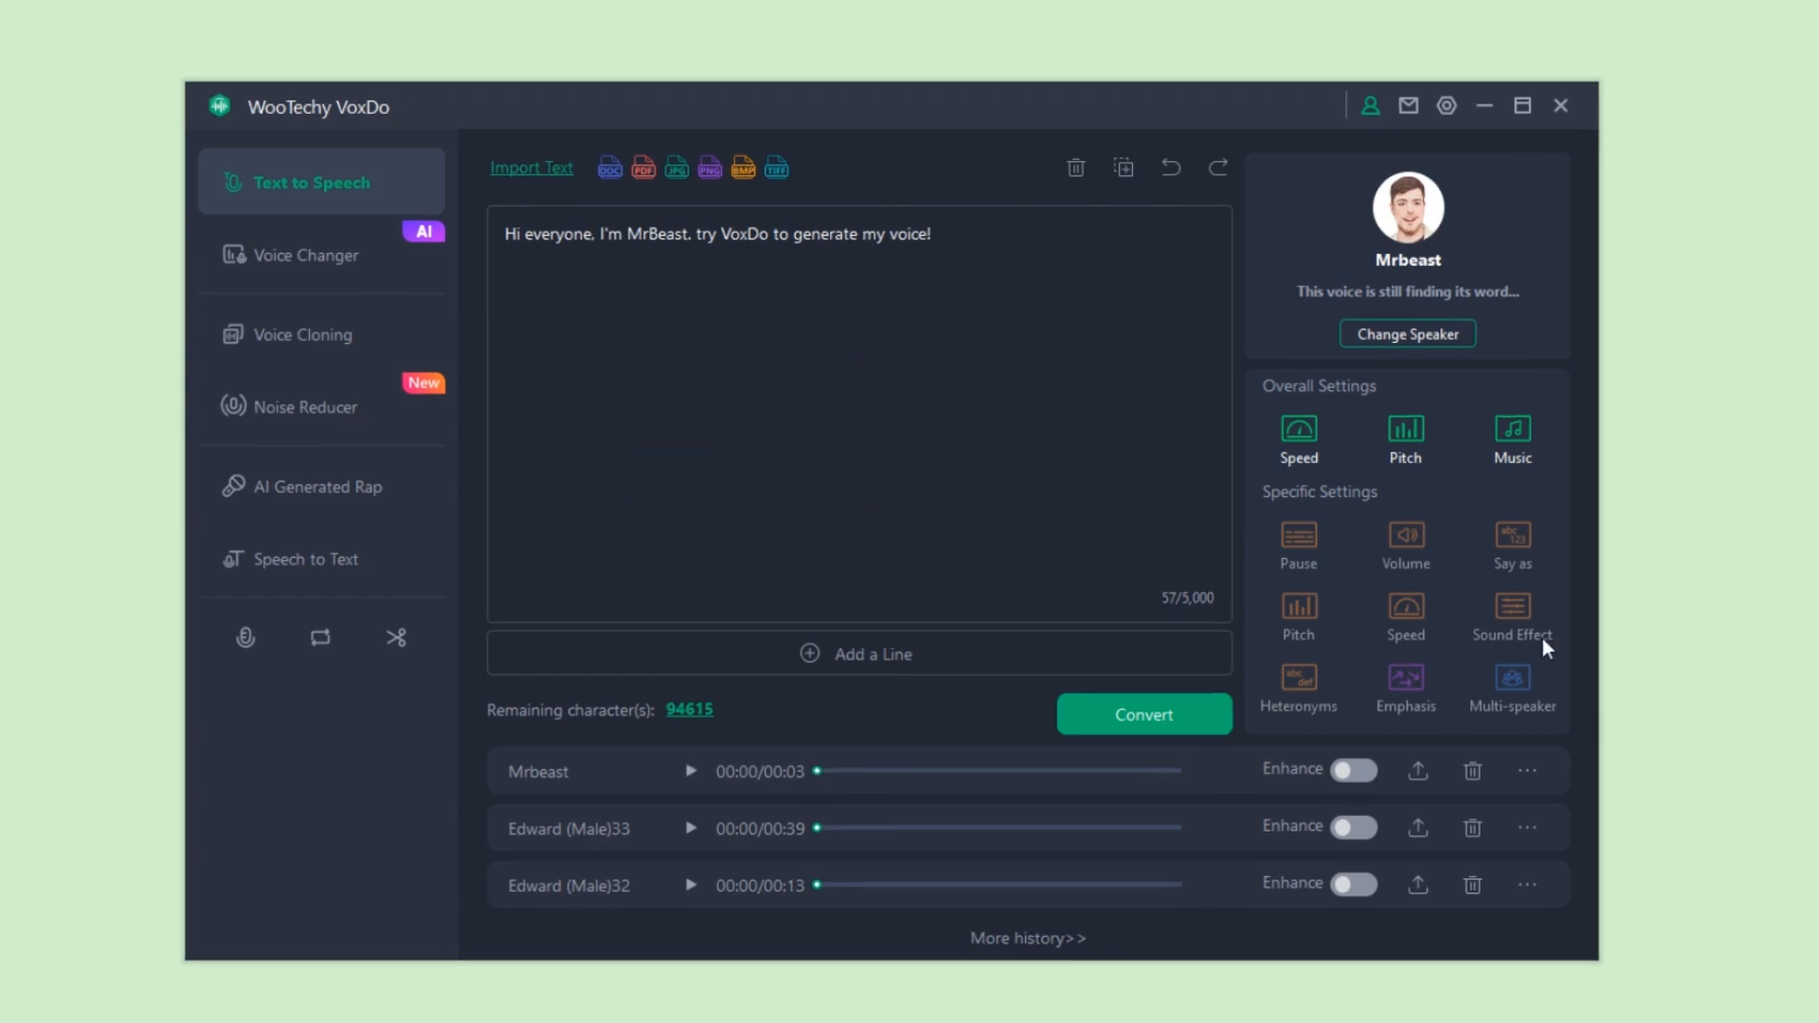
{"action": "left_click", "coordinate": [1142, 713]}
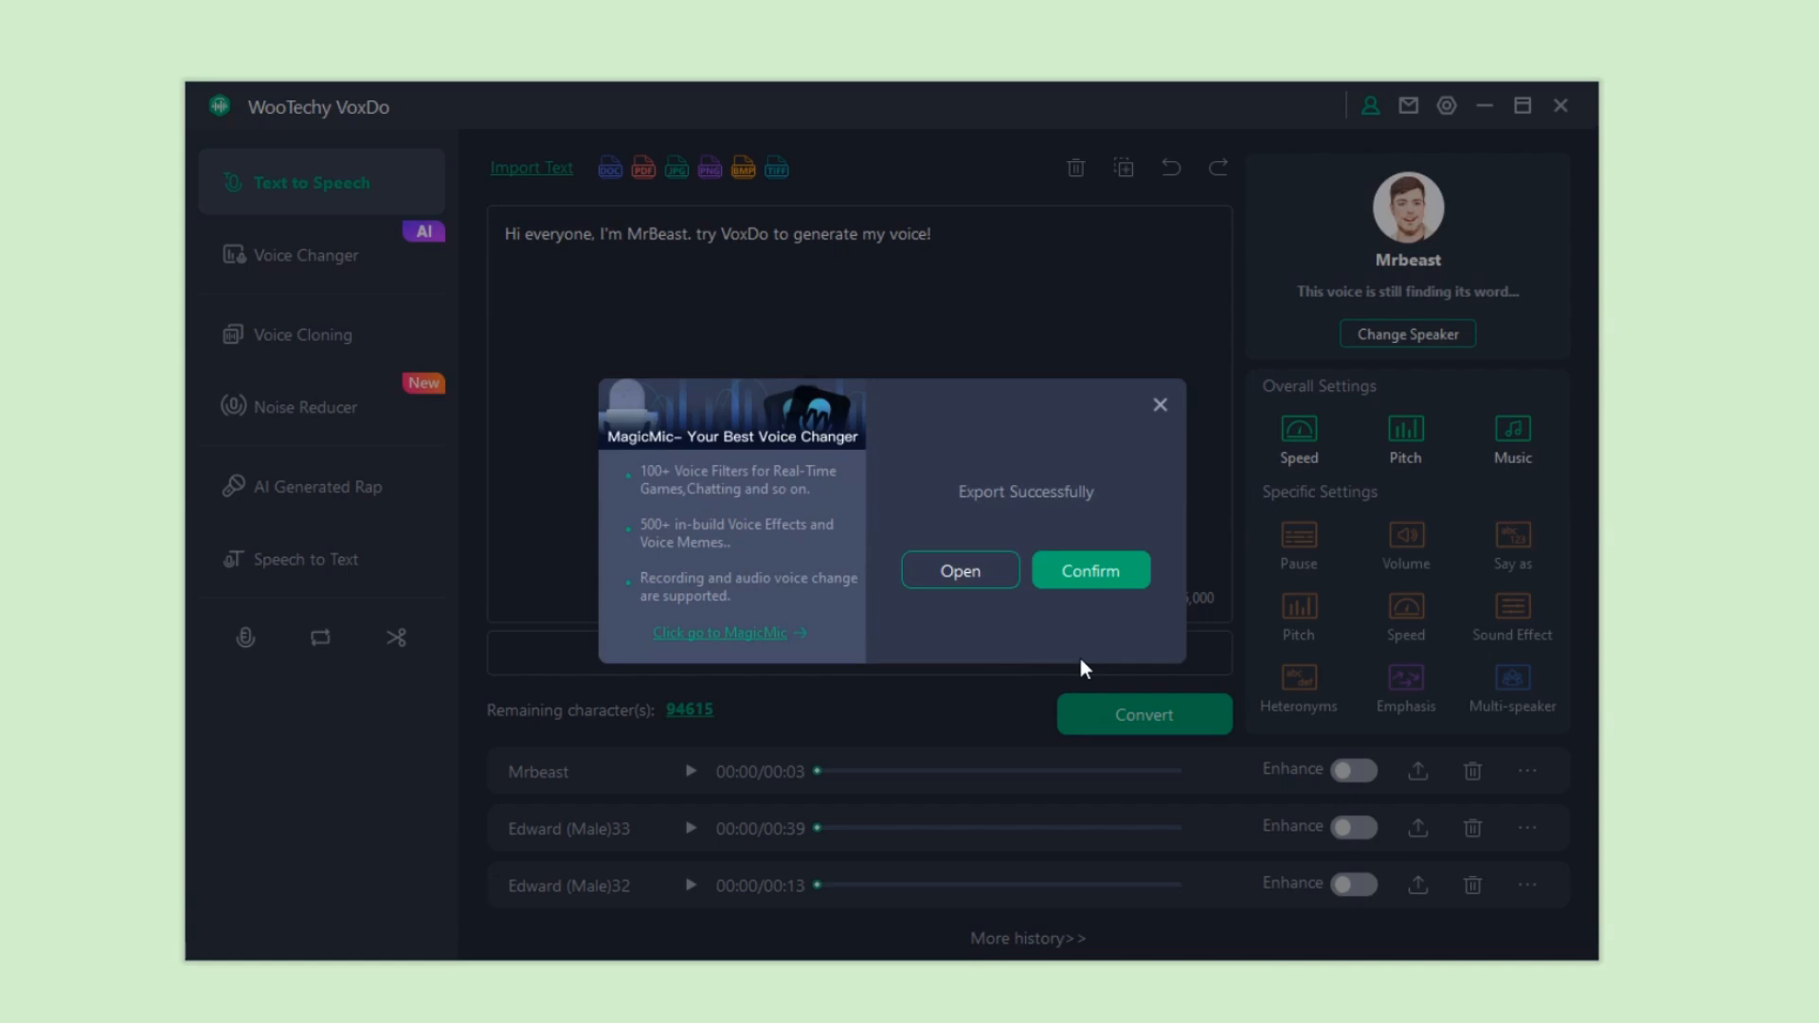
{"action": "left_click", "coordinate": [1528, 770]}
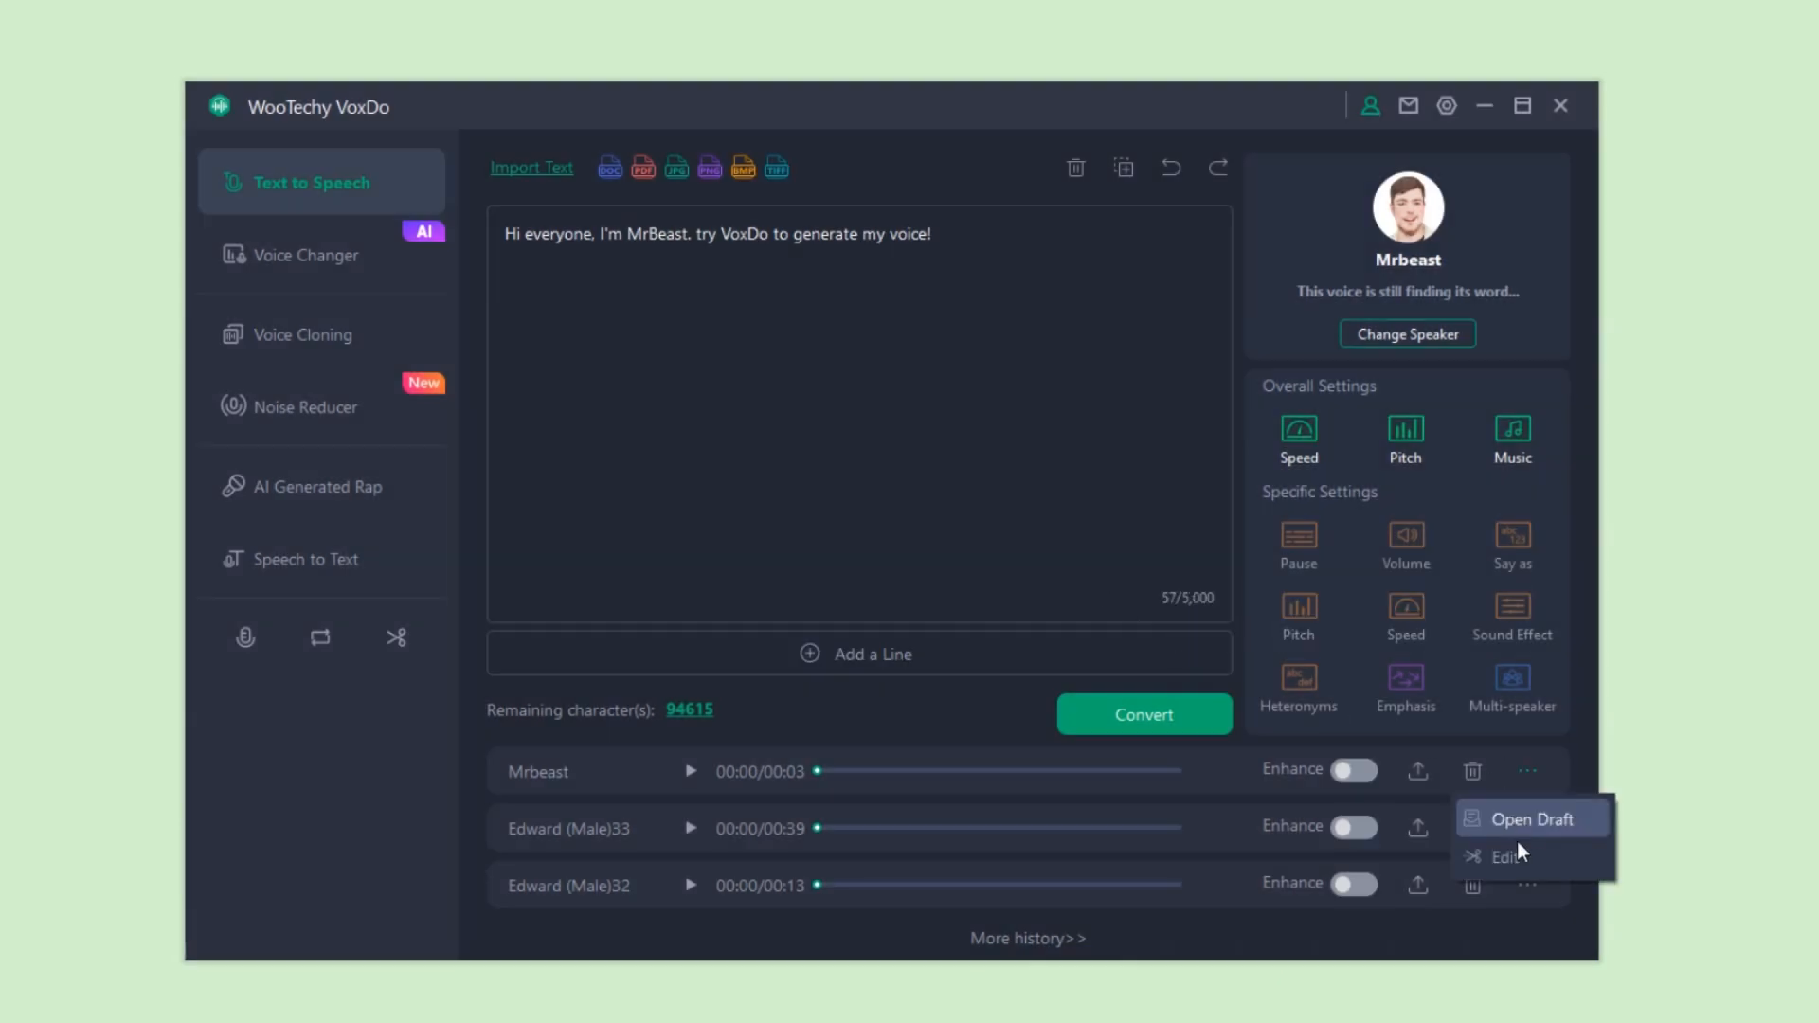
Step: Browse the voice library's Celebrities, Comic & Animation and Influencers voice categories
{"action": "left_click", "coordinate": [1406, 334]}
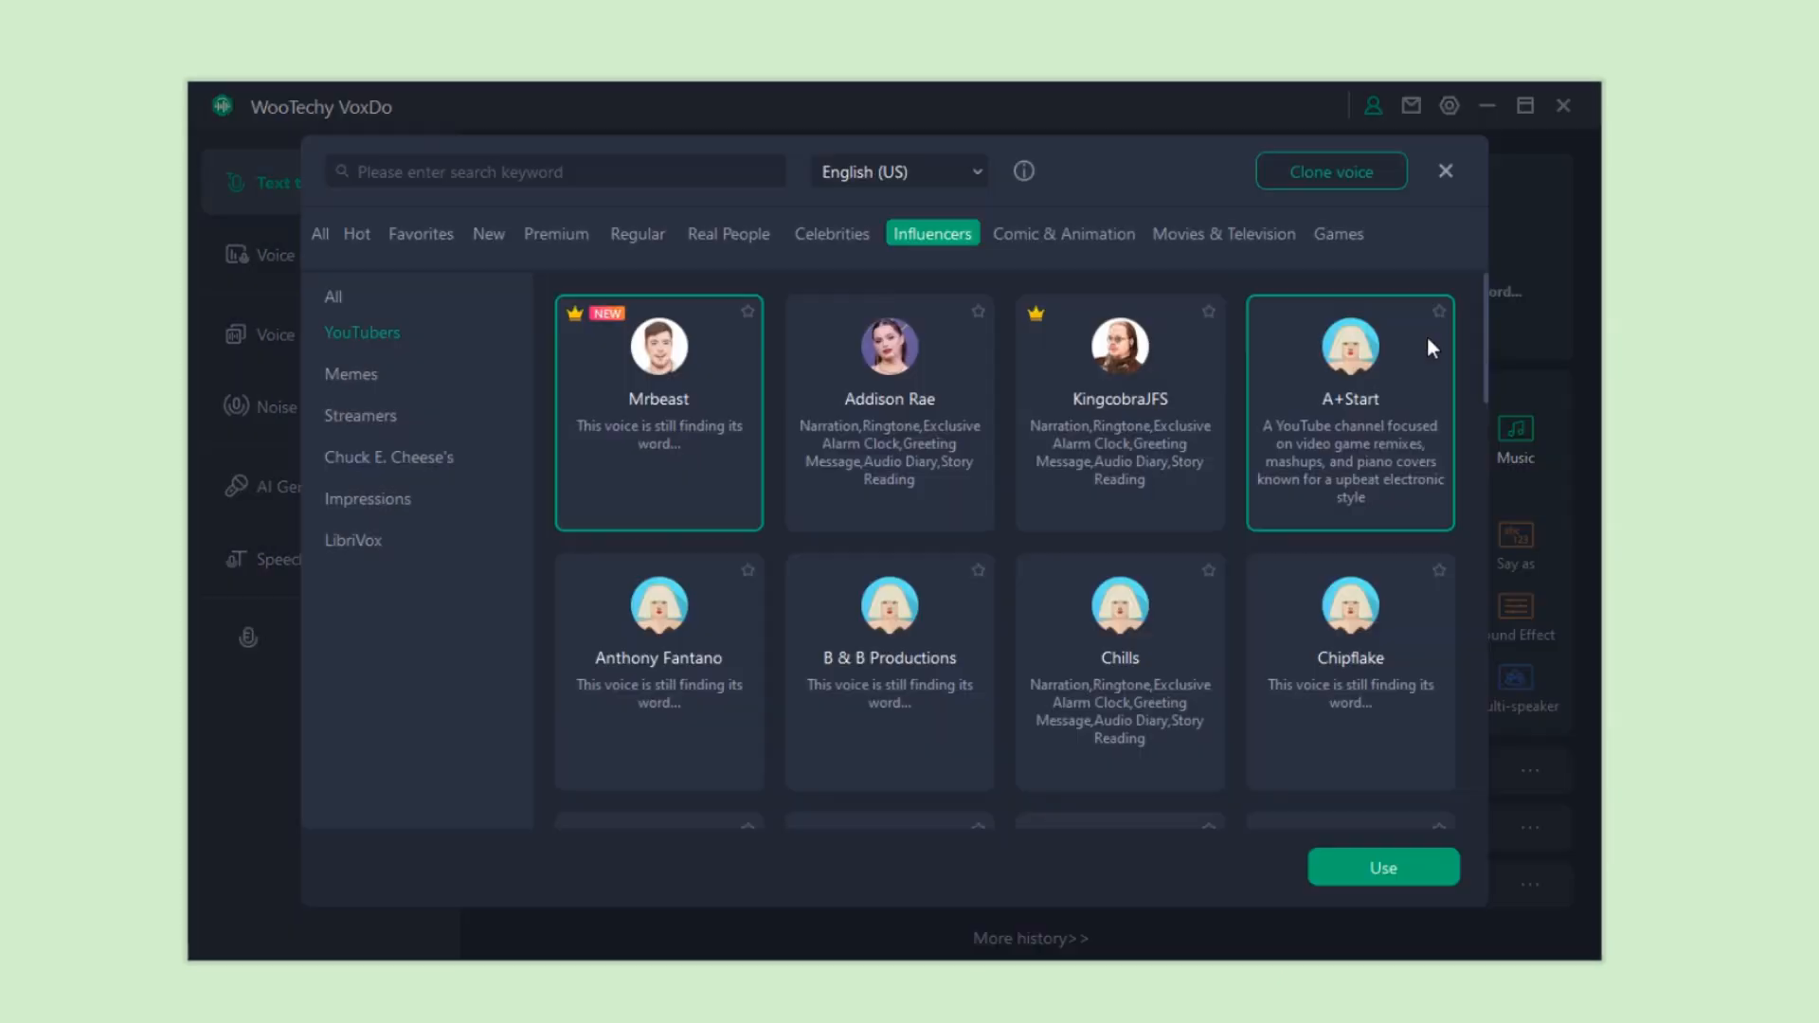
{"action": "left_click", "coordinate": [831, 233]}
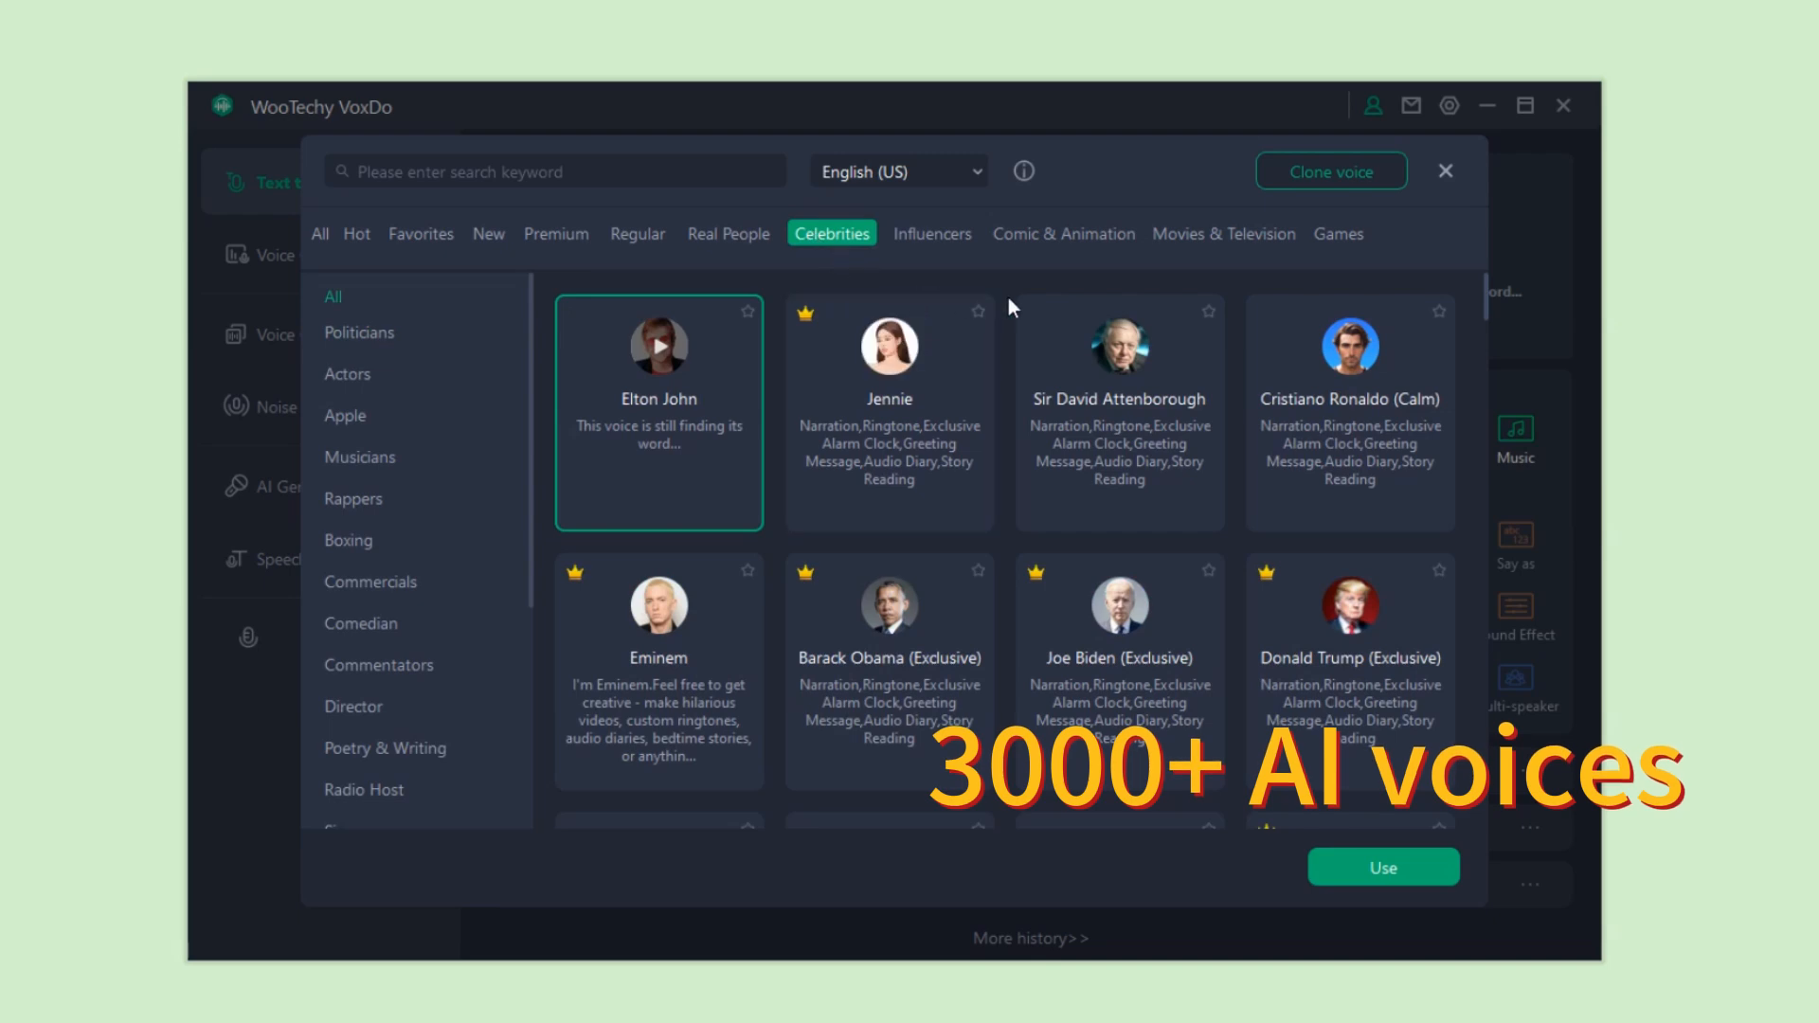
{"action": "scroll", "scroll_direction": "down", "scroll_amount": 3}
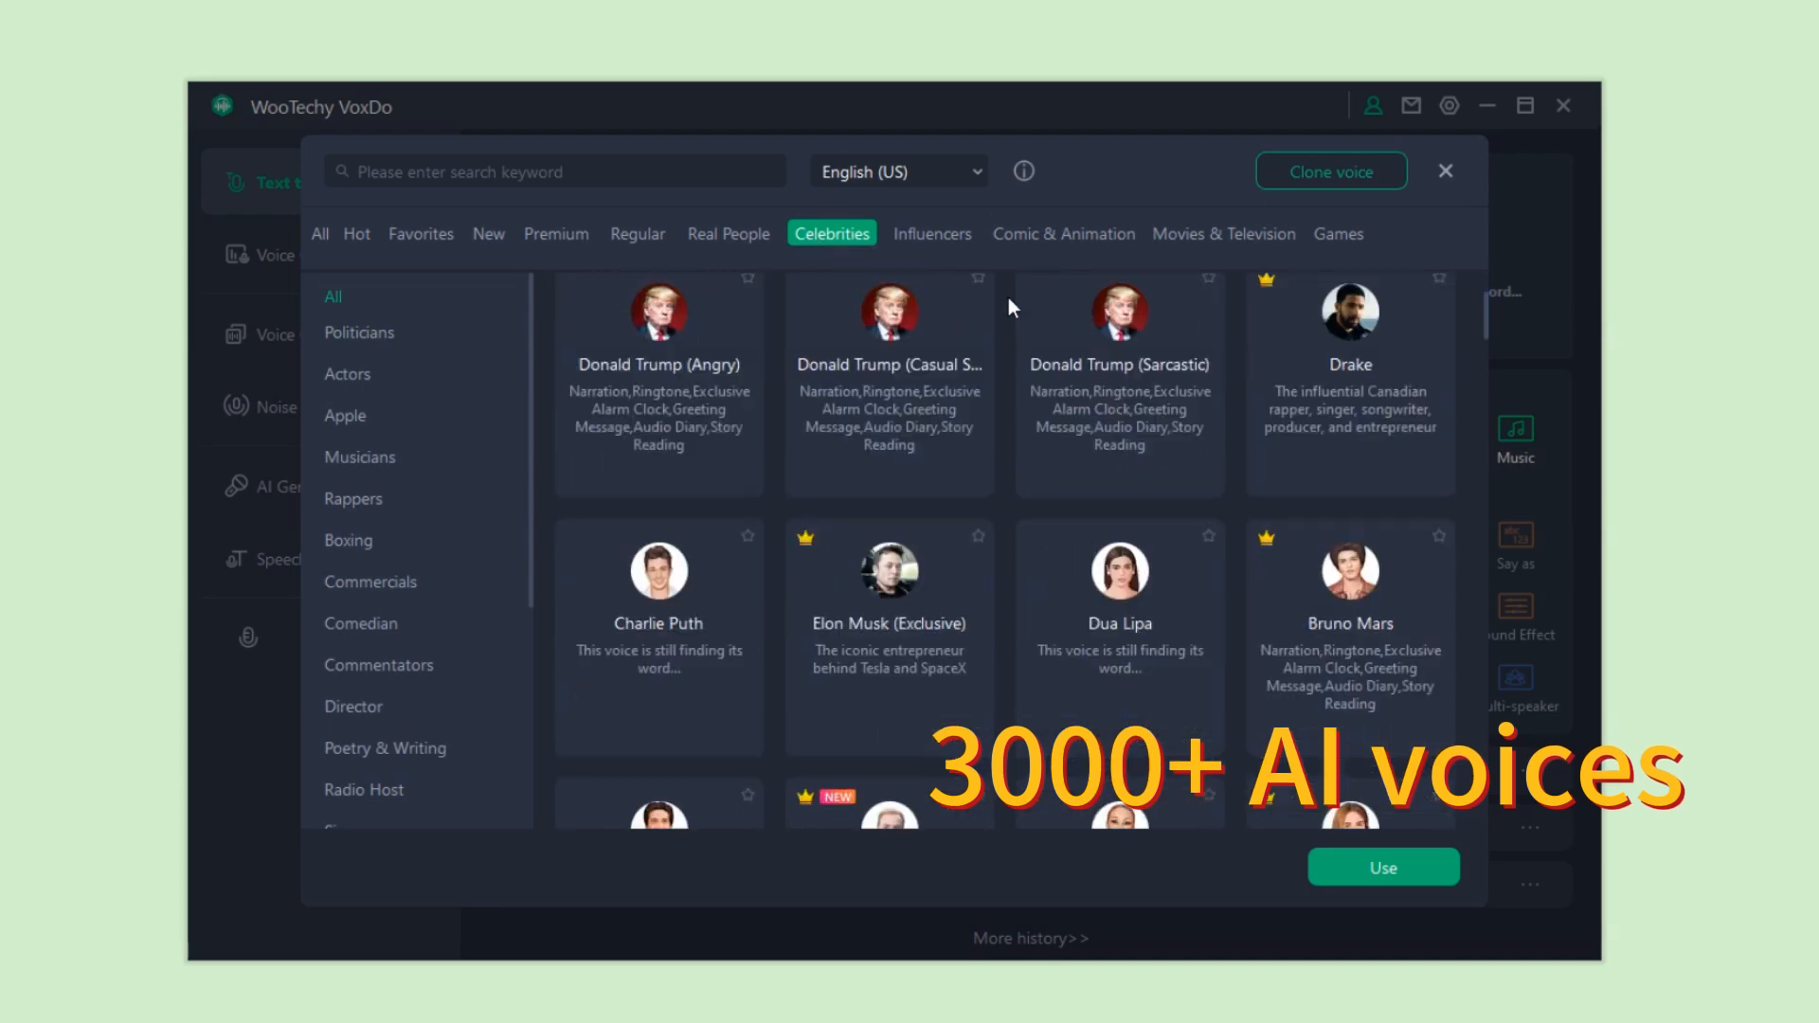
{"action": "scroll", "scroll_direction": "down", "scroll_amount": 3}
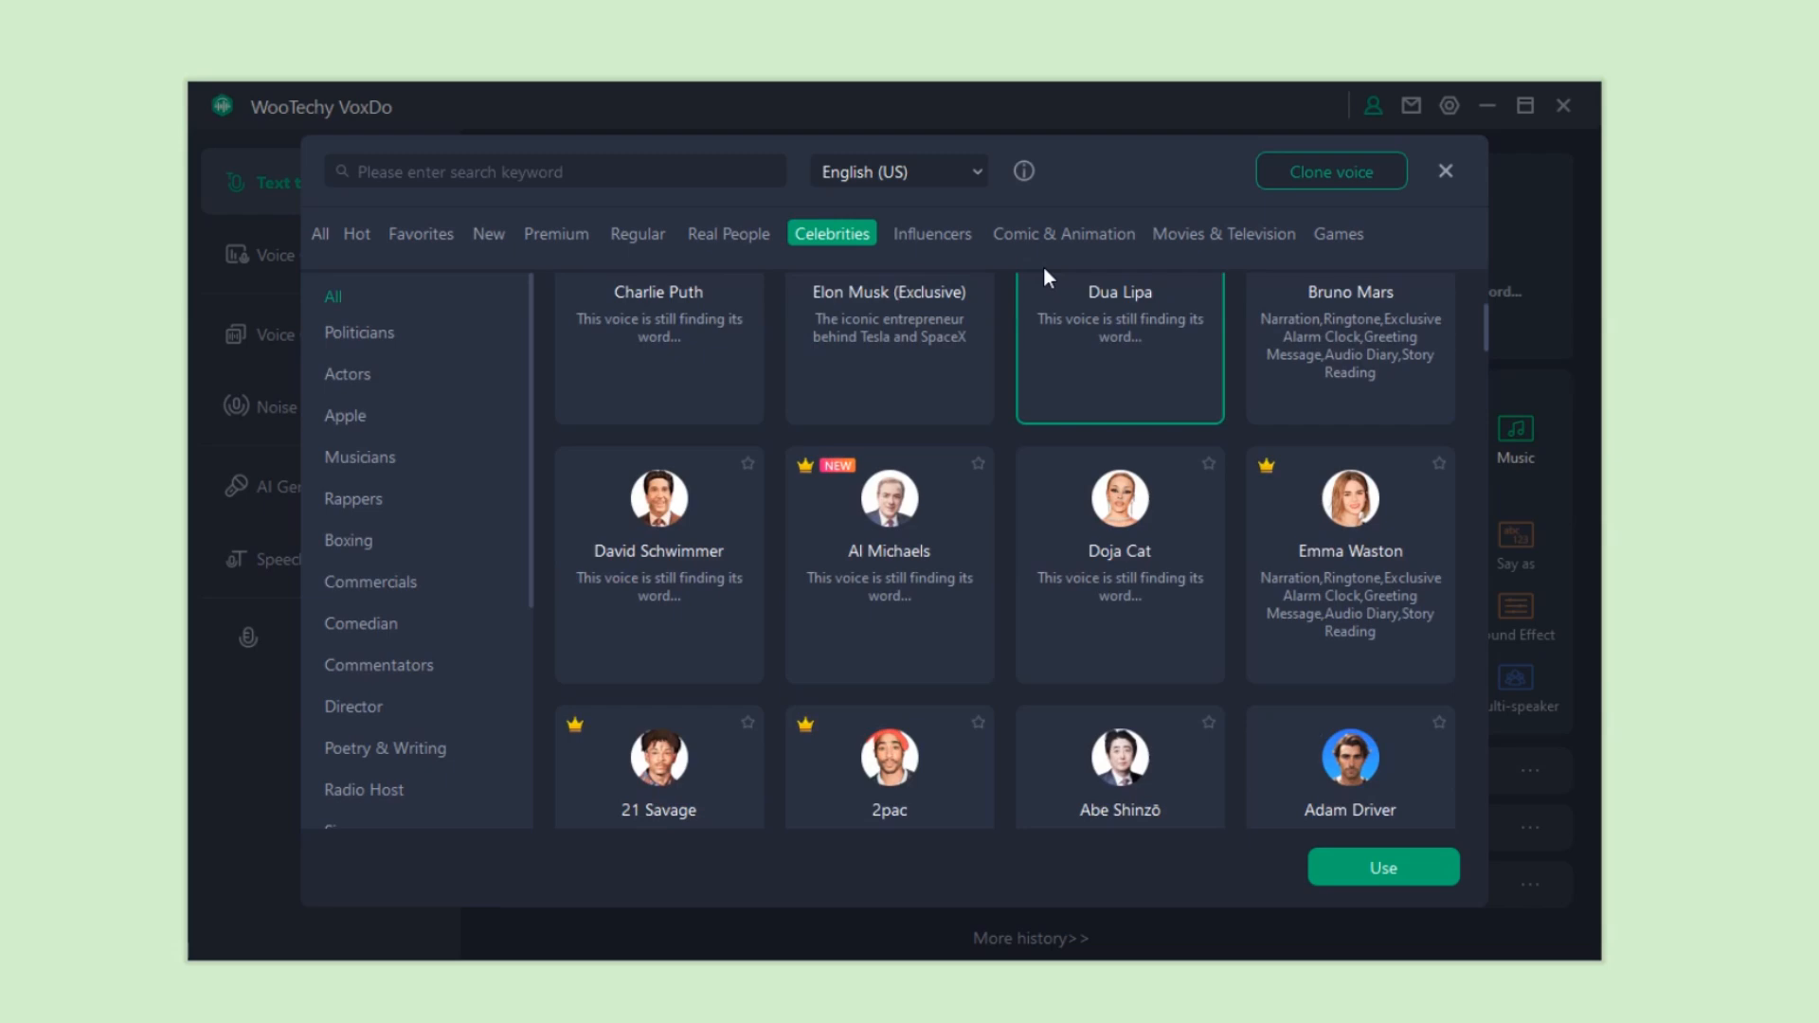
{"action": "left_click", "coordinate": [1063, 234]}
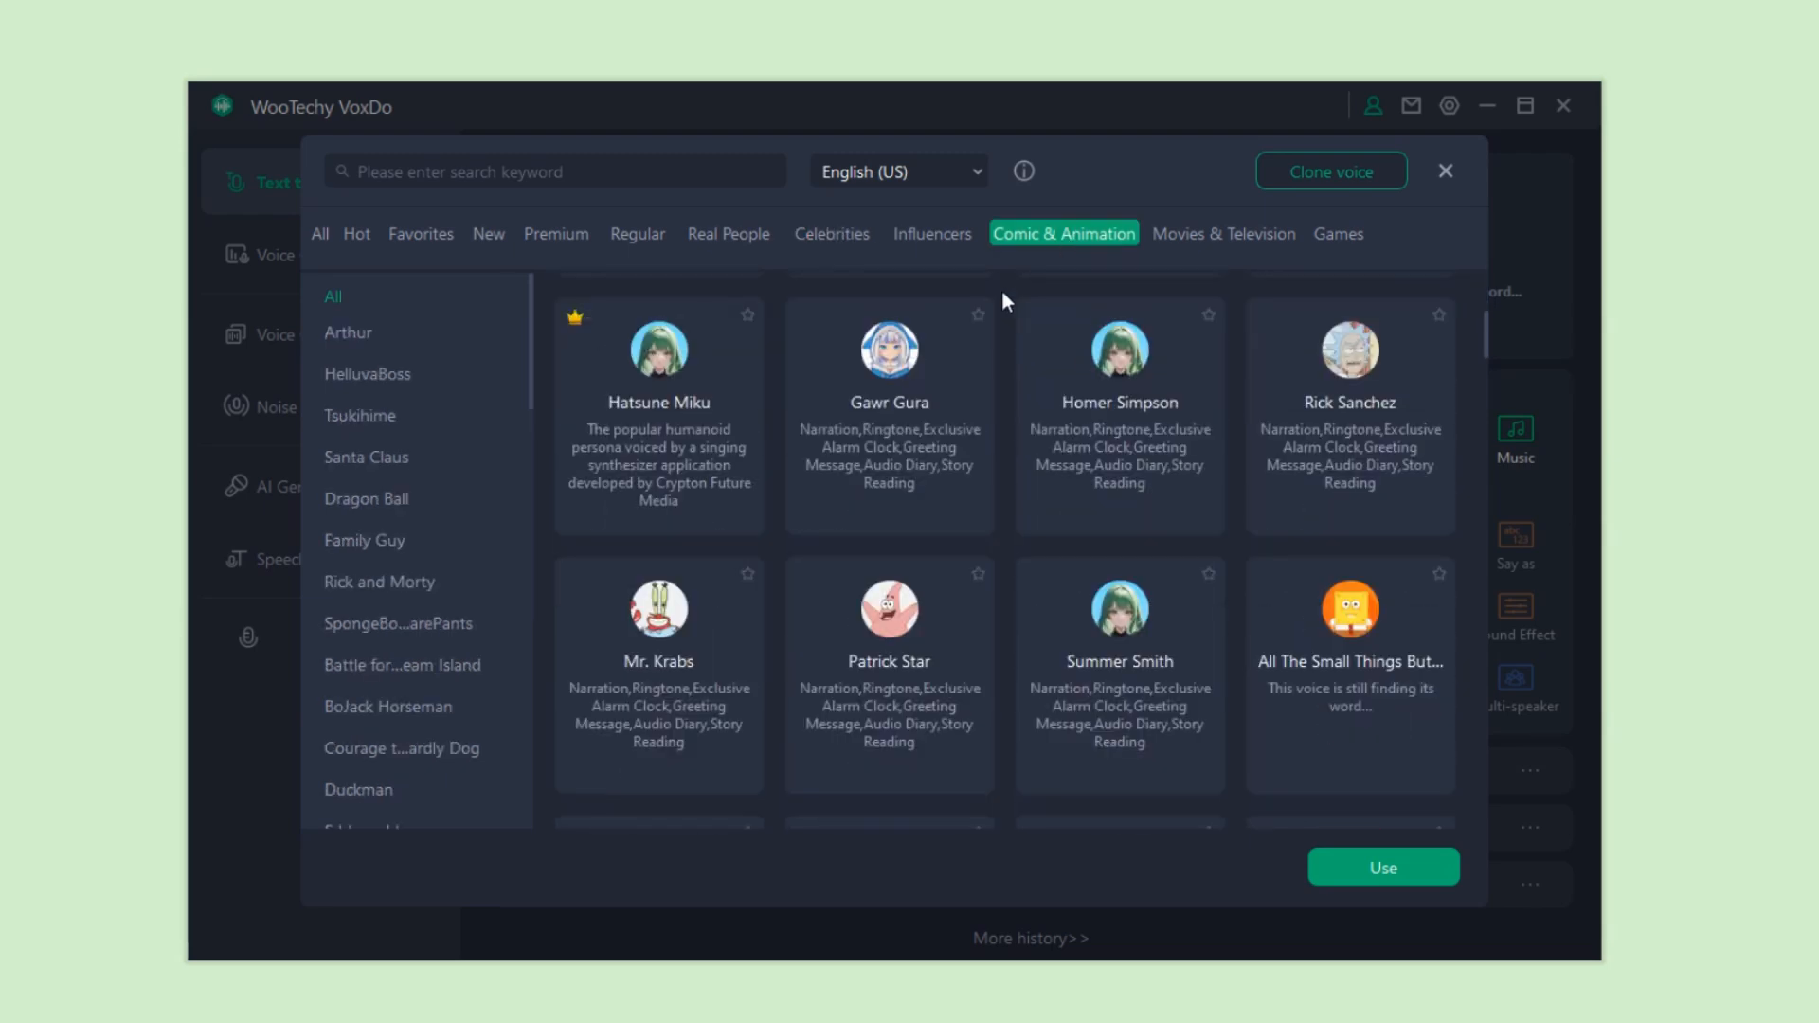
{"action": "left_click", "coordinate": [729, 233]}
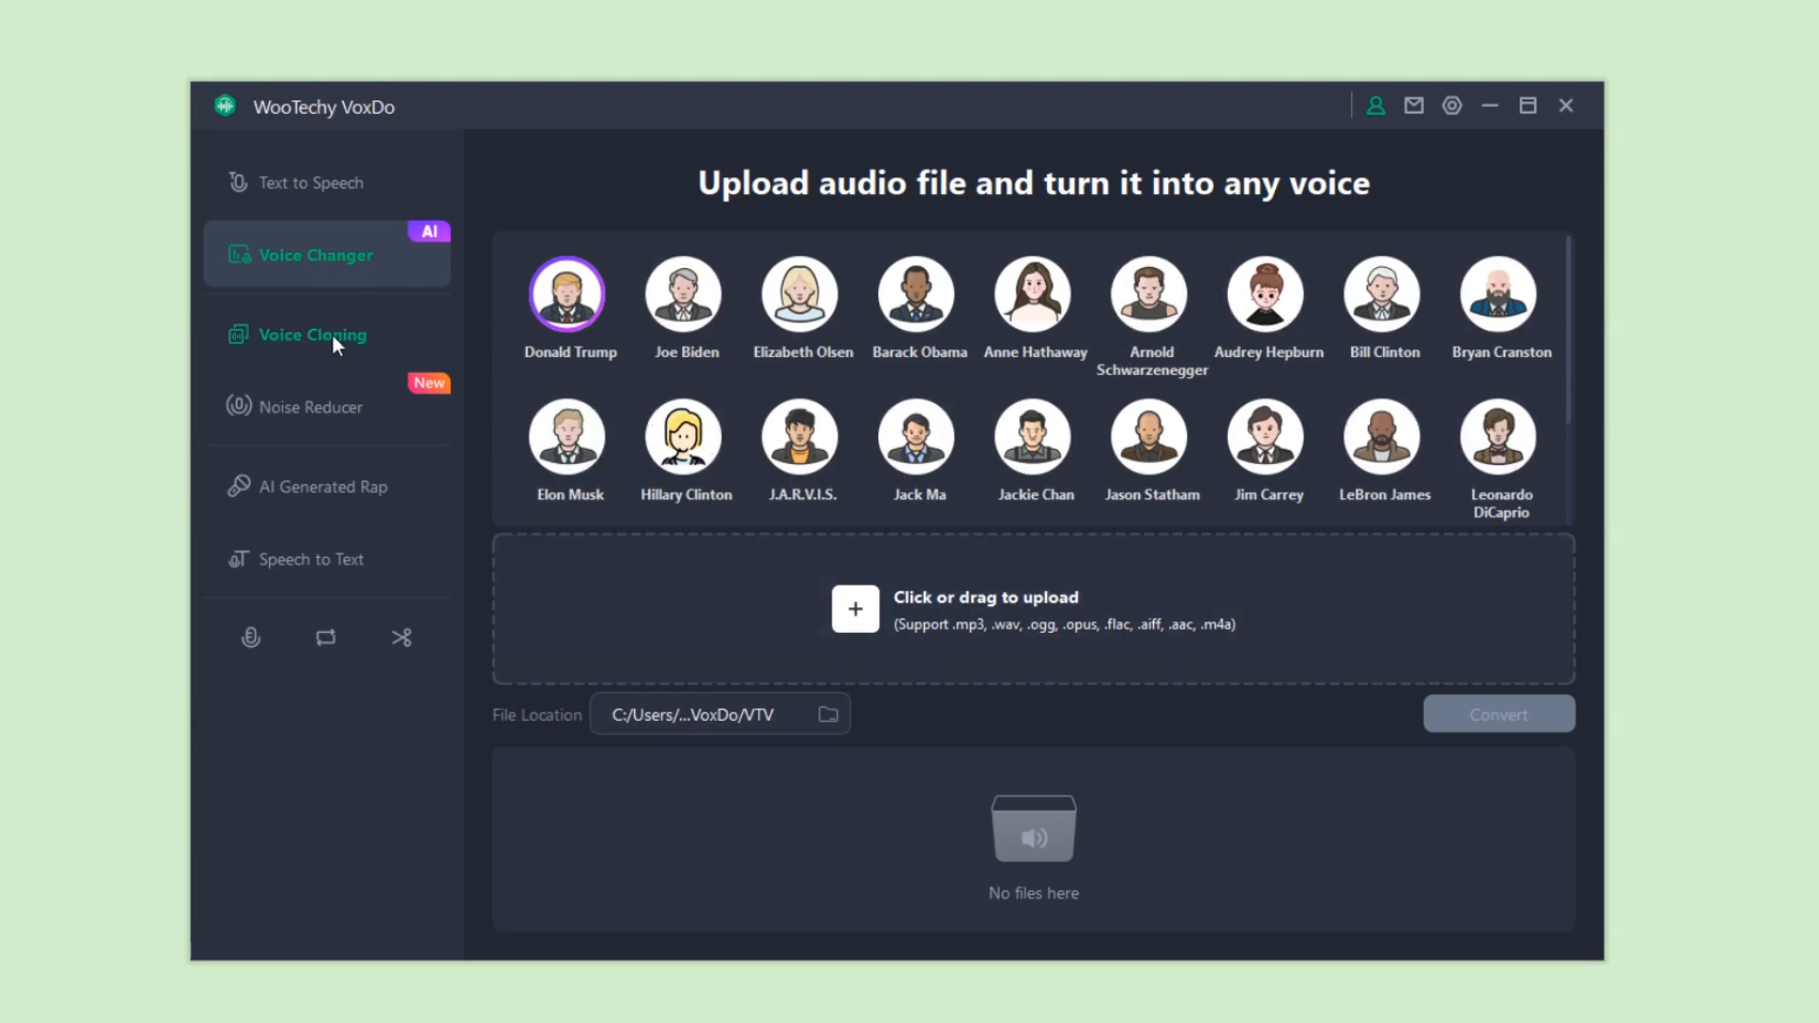
Step: Visit Voice Cloning, then open the Noise Reducer tool
{"action": "left_click", "coordinate": [311, 334]}
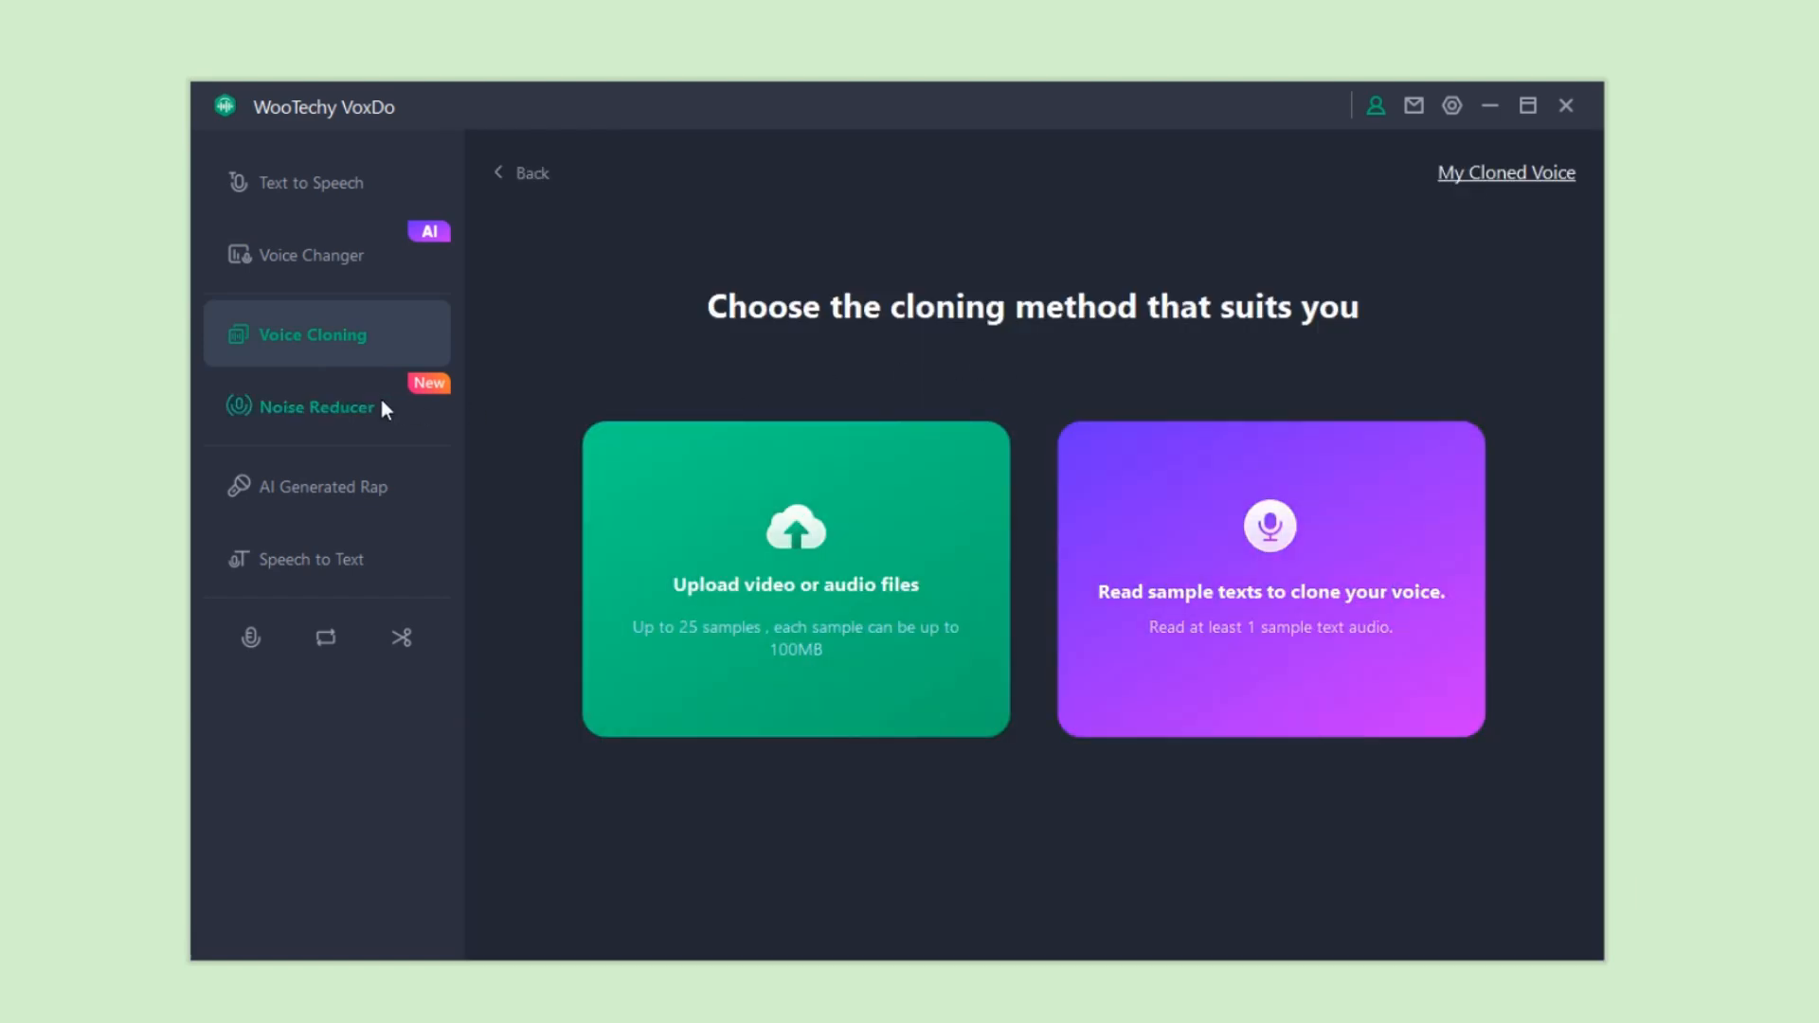
{"action": "left_click", "coordinate": [316, 407]}
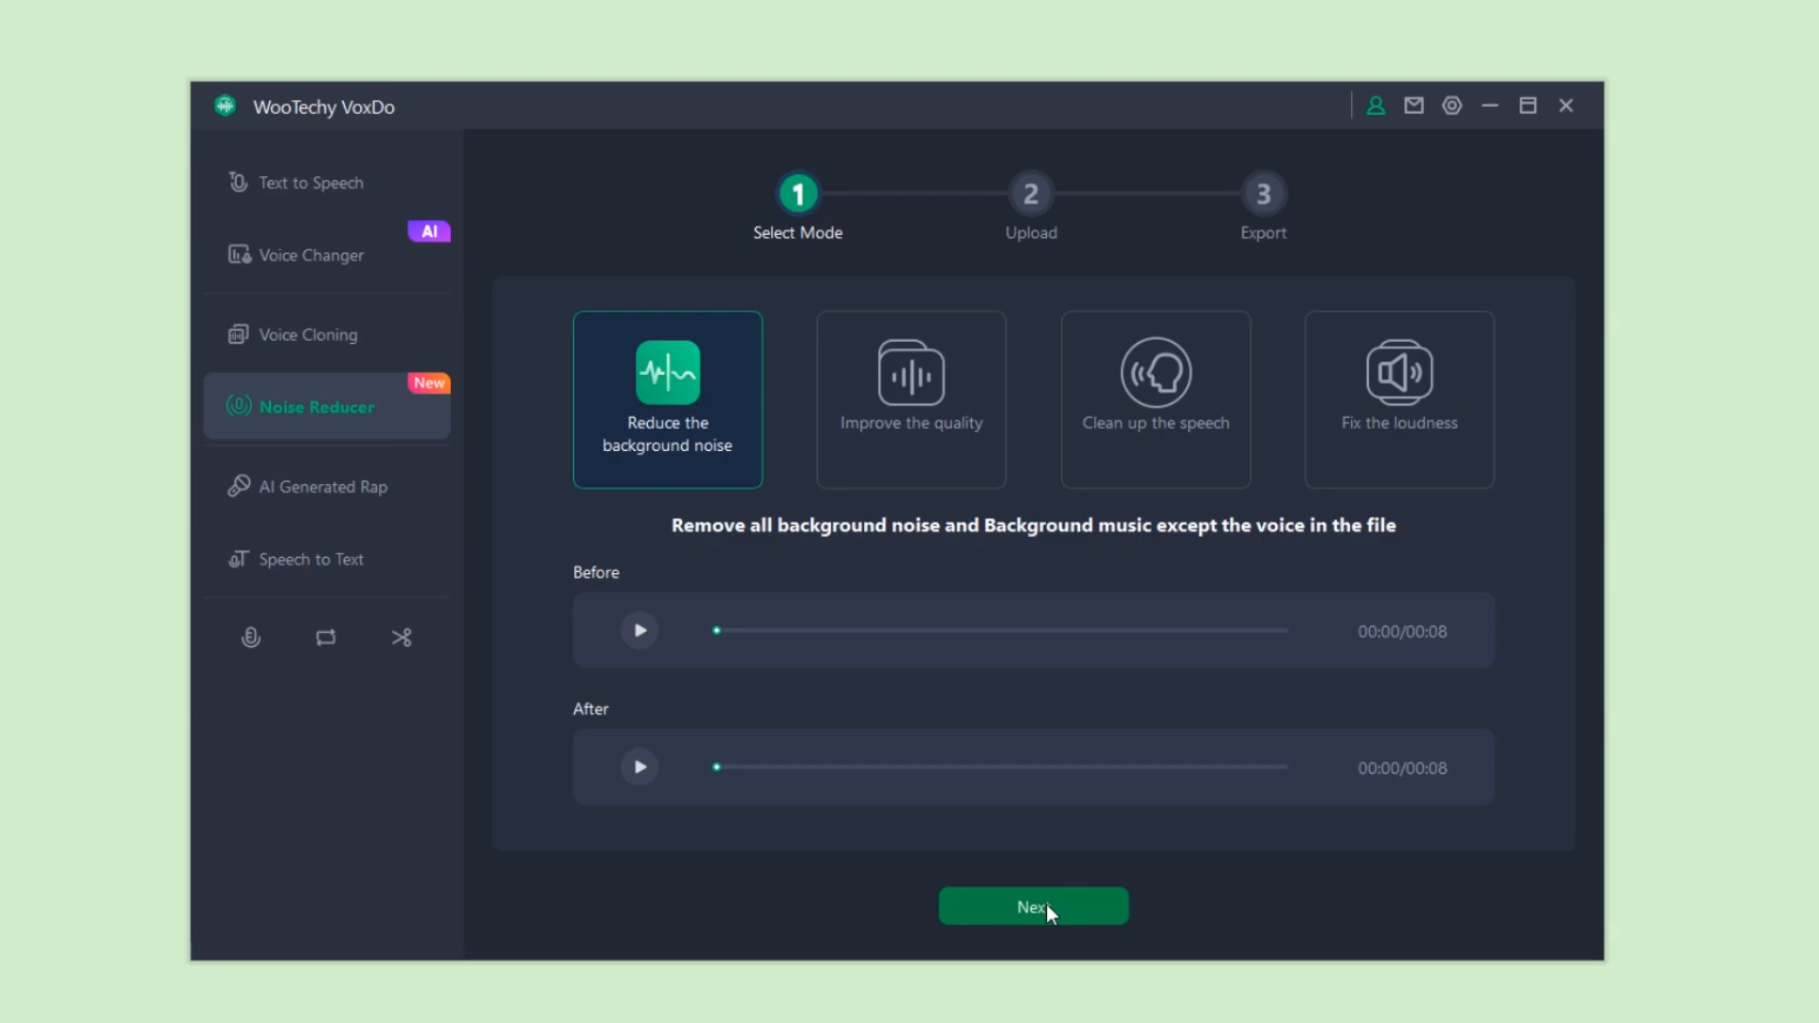